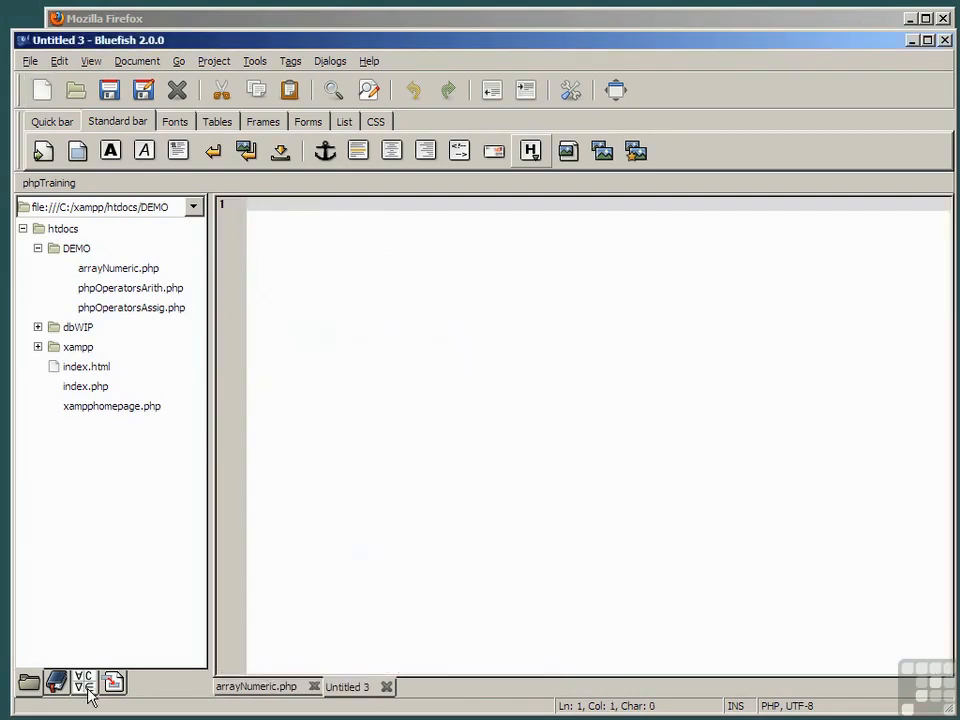
- Insert the Examples > Arrays 'Numeric - autoIndex' snippet into the untitled document
click(56, 682)
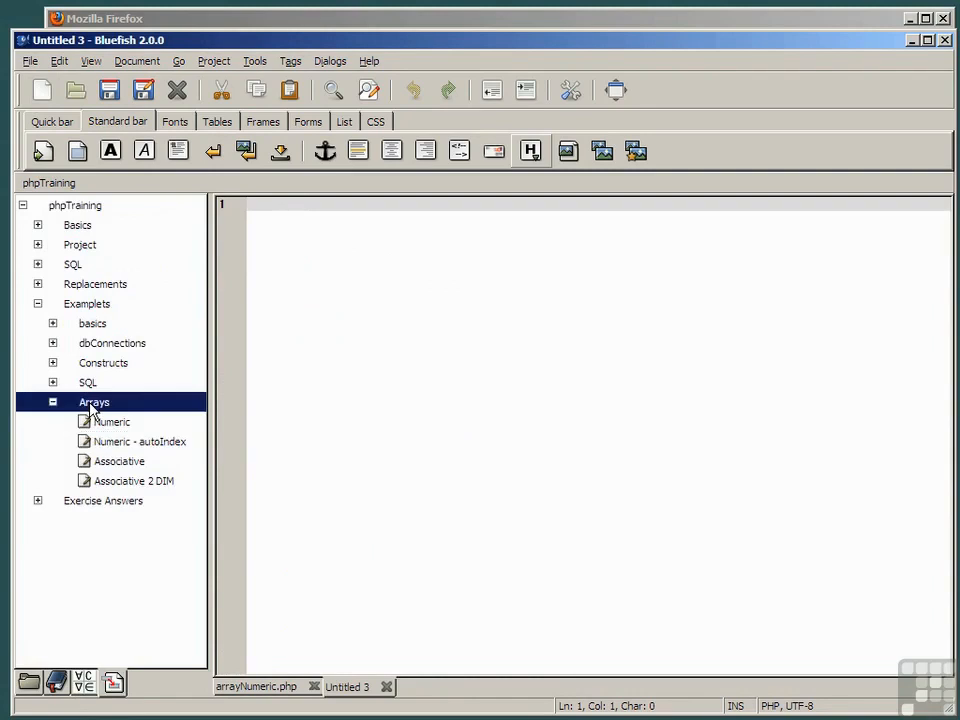
click(136, 442)
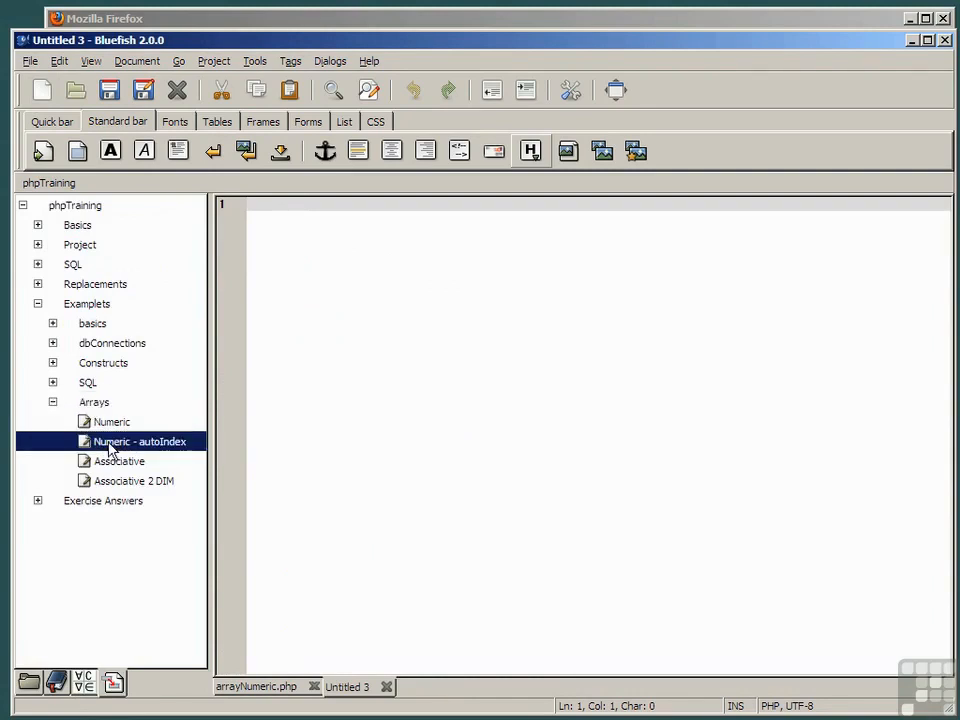
double_click(136, 442)
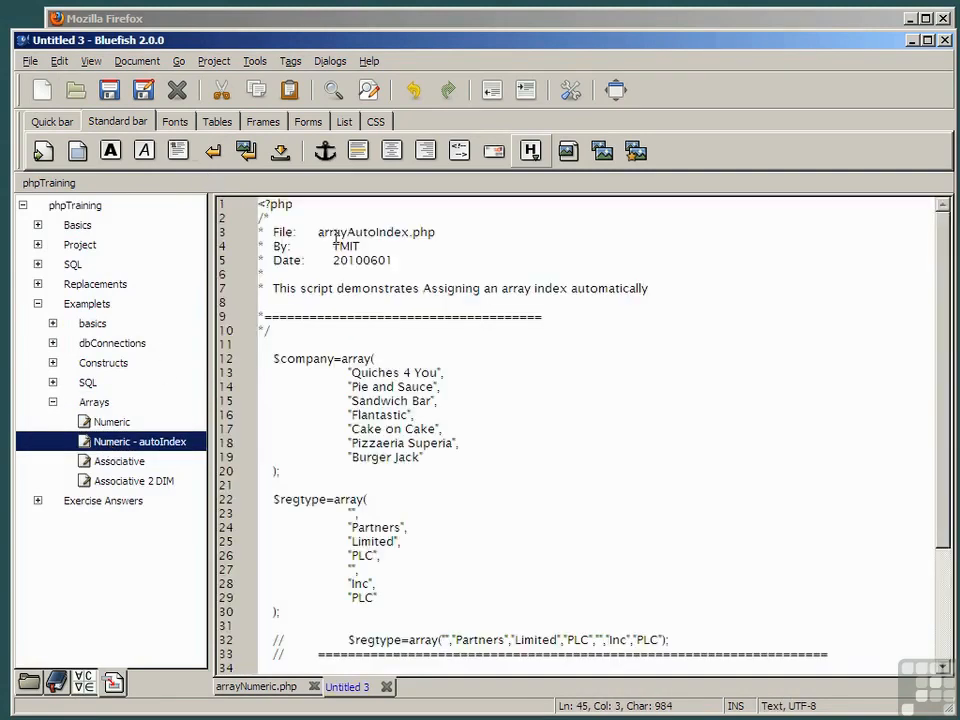
double_click(376, 232)
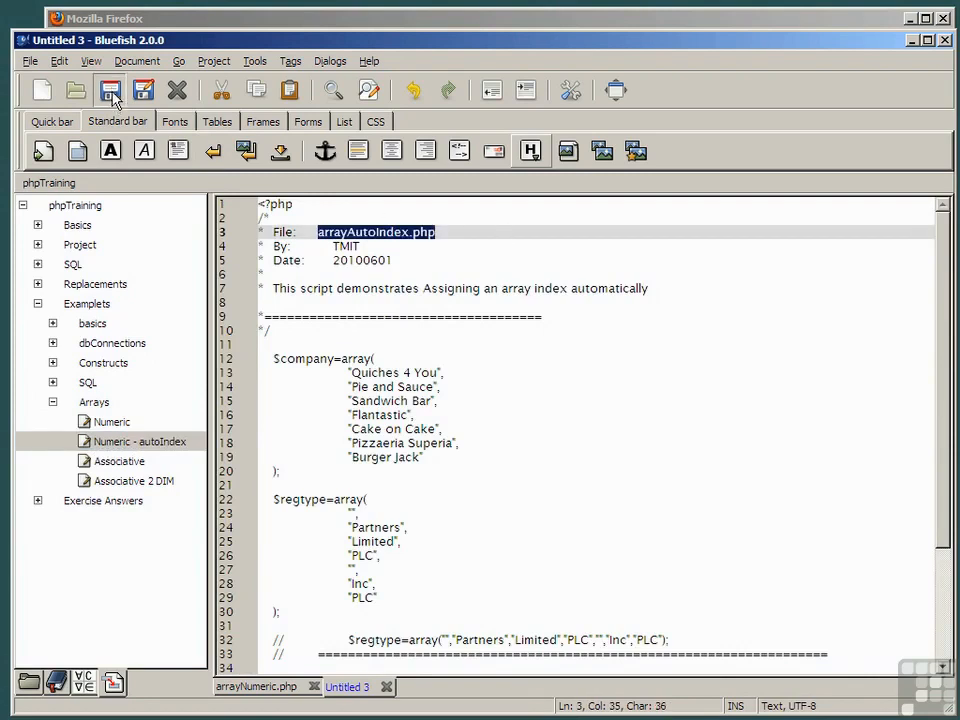
- Save the script as arrayAutoIndex.php in the DEMO folder
click(108, 90)
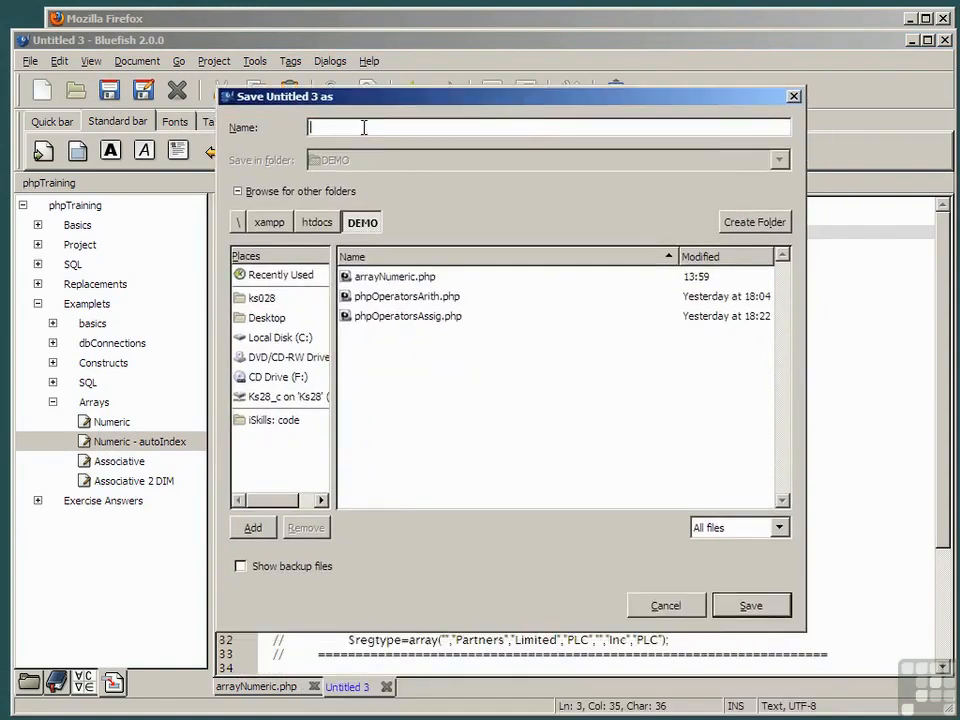
click(750, 604)
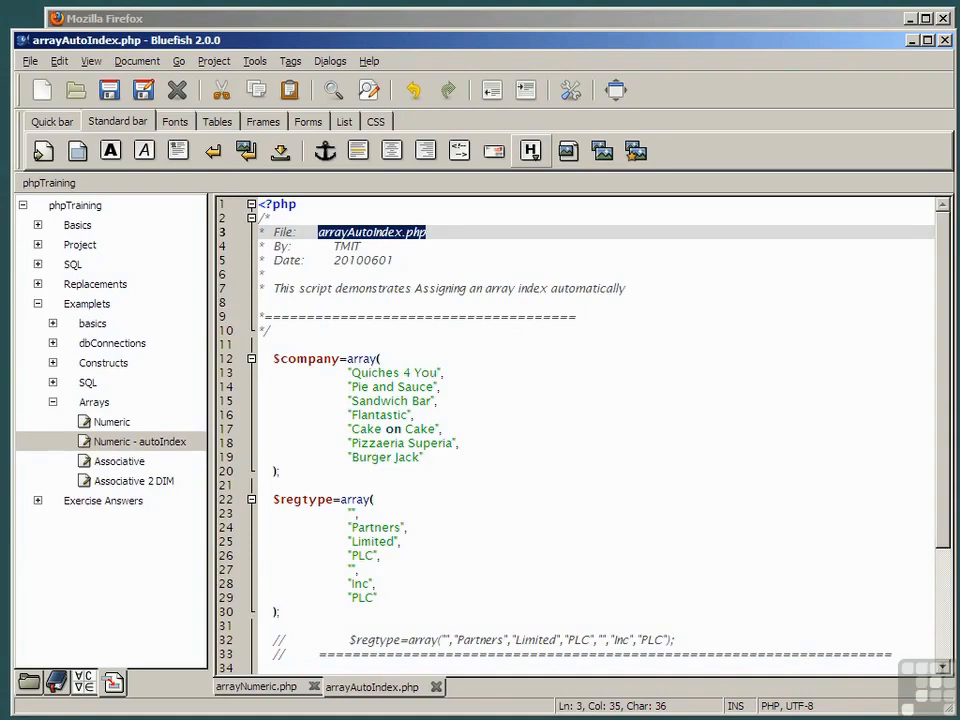
drag(348, 372, 424, 456)
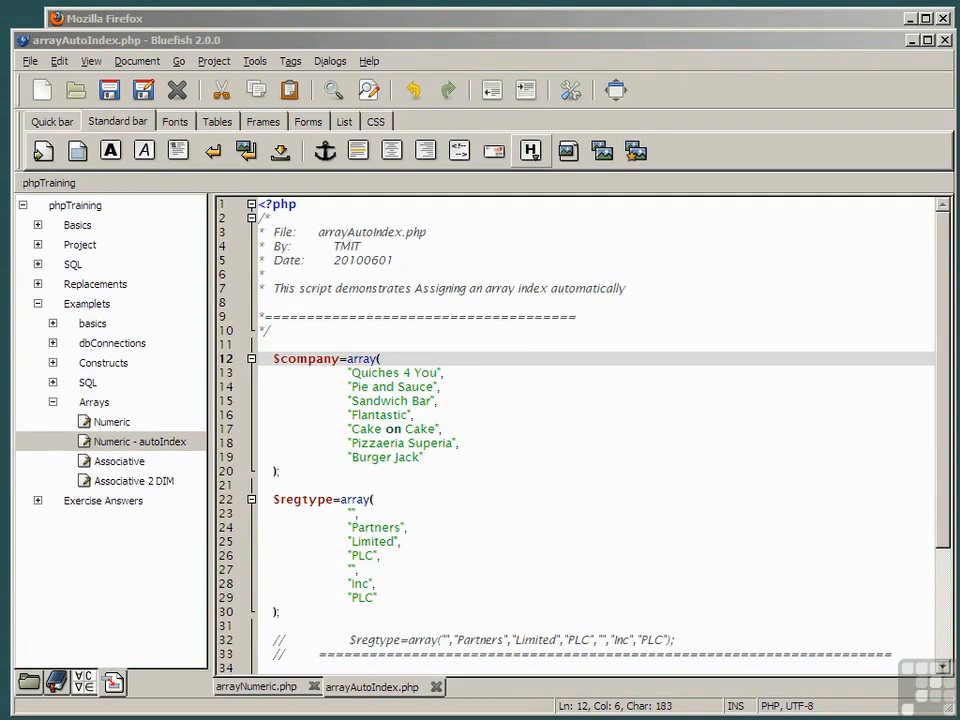
scroll(down, 3)
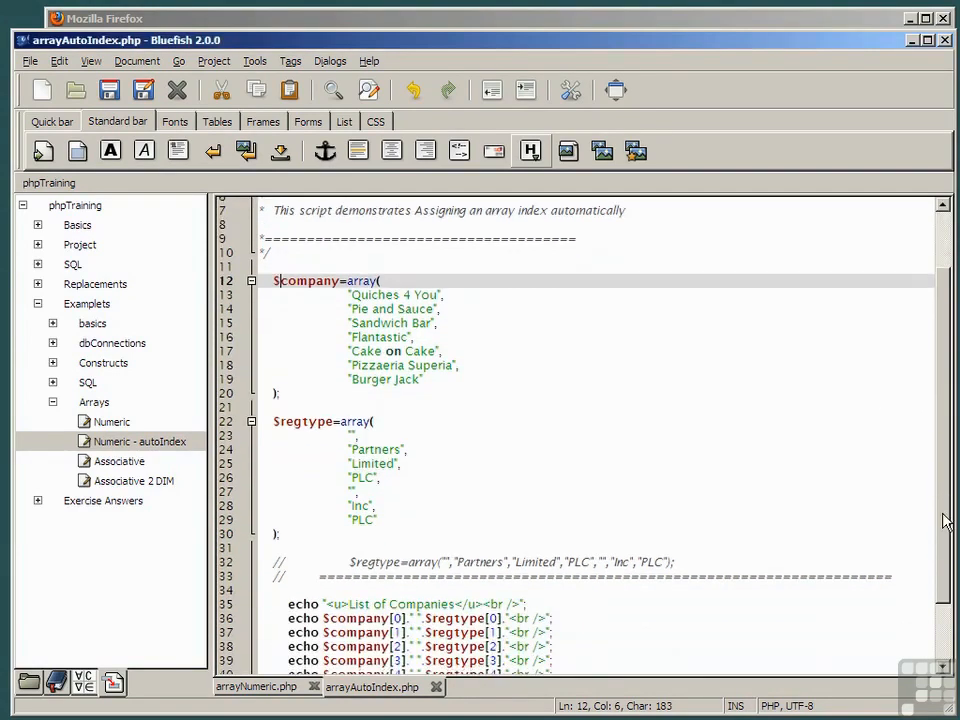
mouse_move(256, 688)
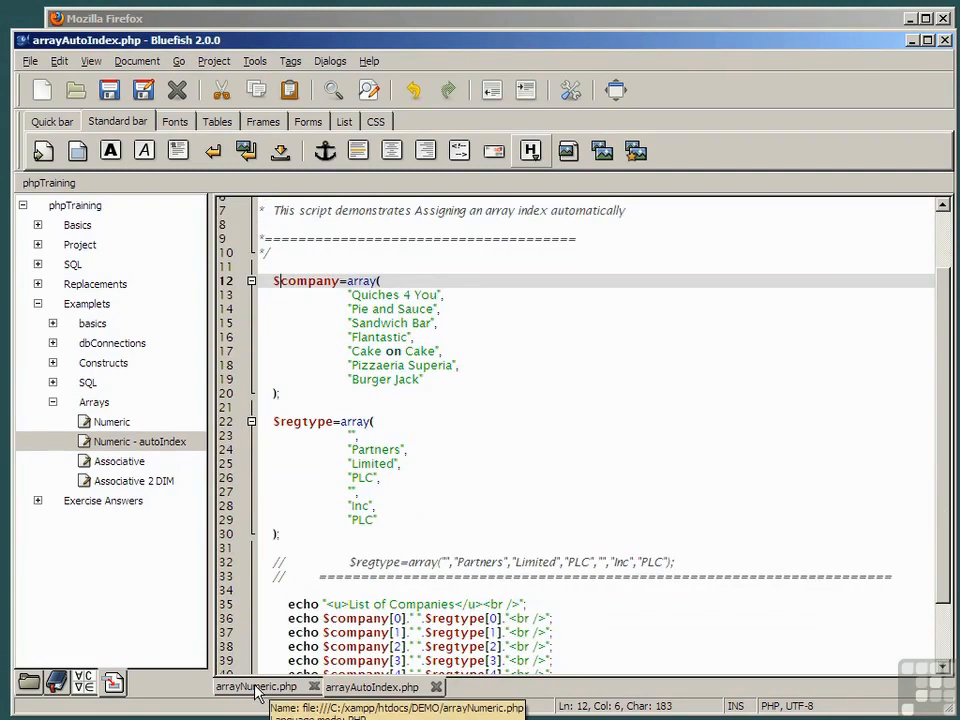
click(256, 686)
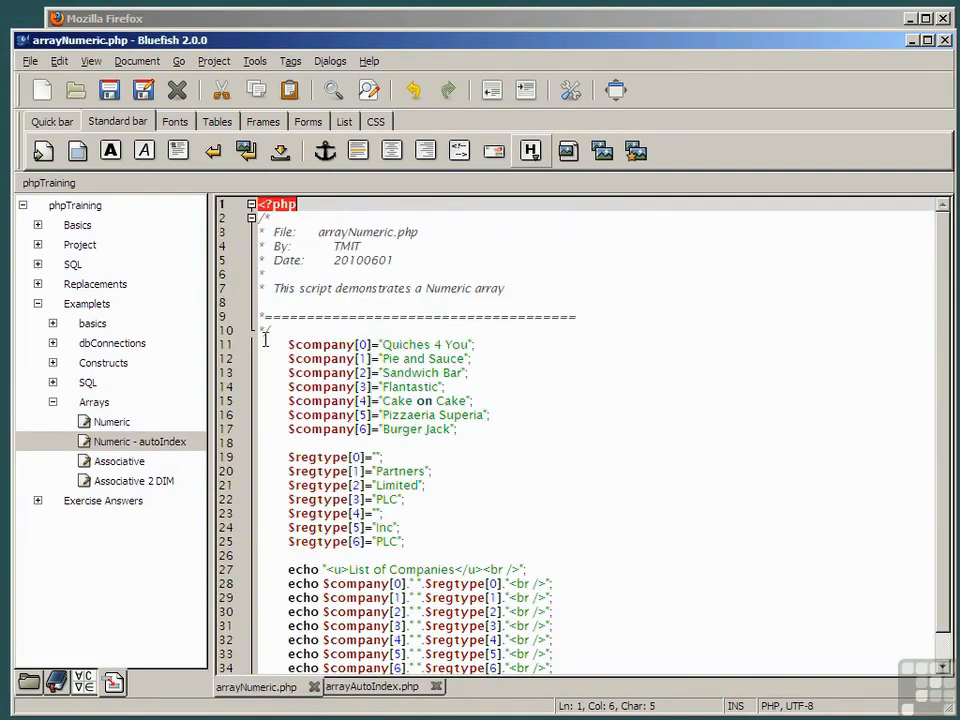
drag(288, 344, 500, 442)
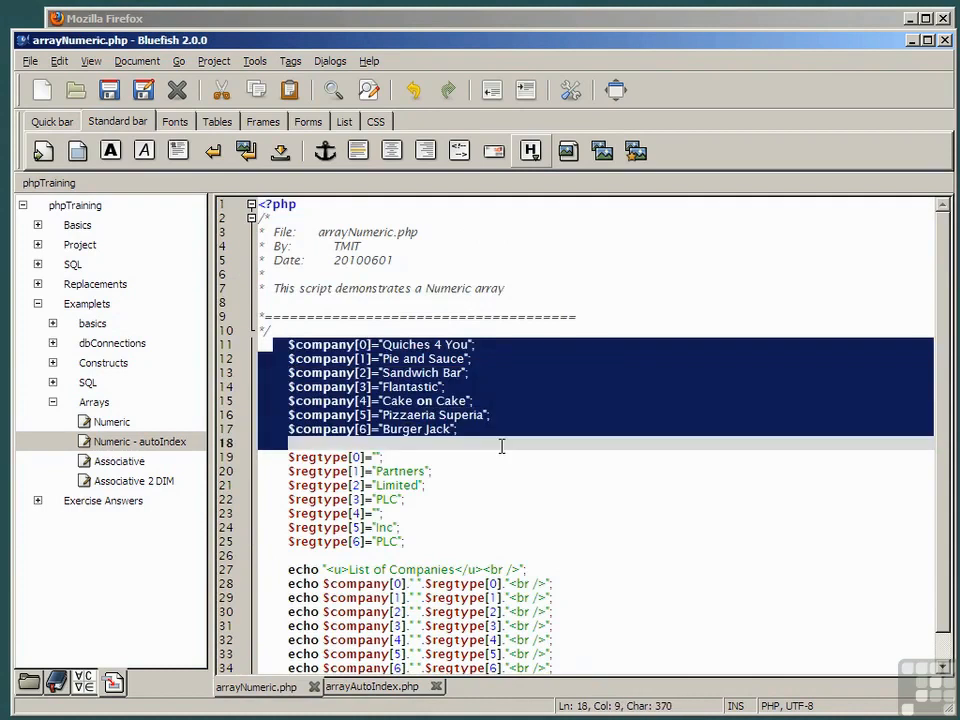
click(372, 686)
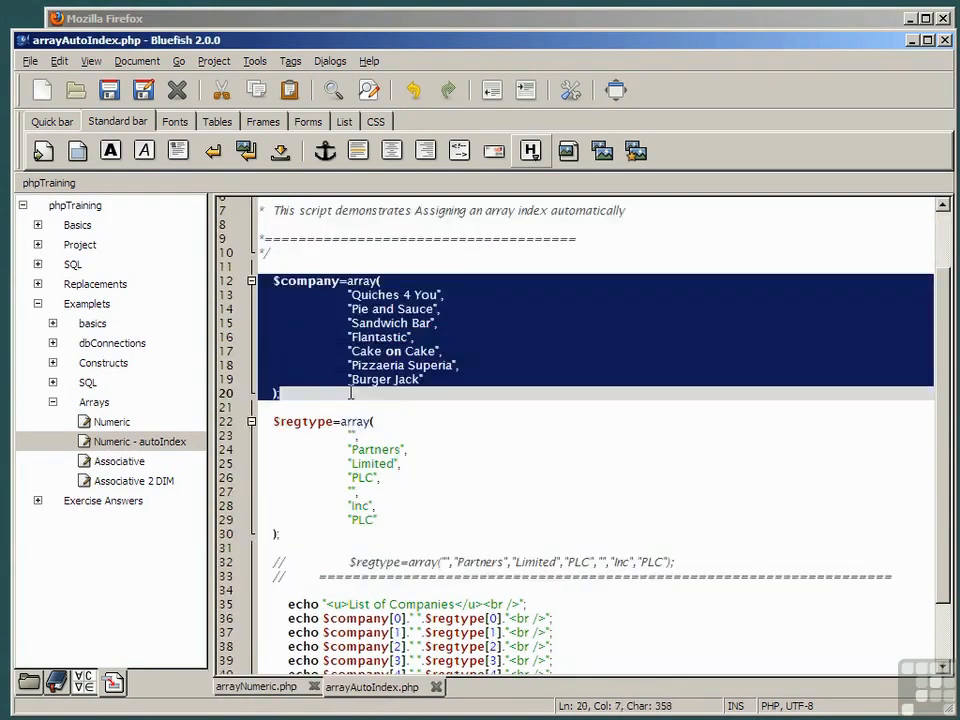
click(350, 392)
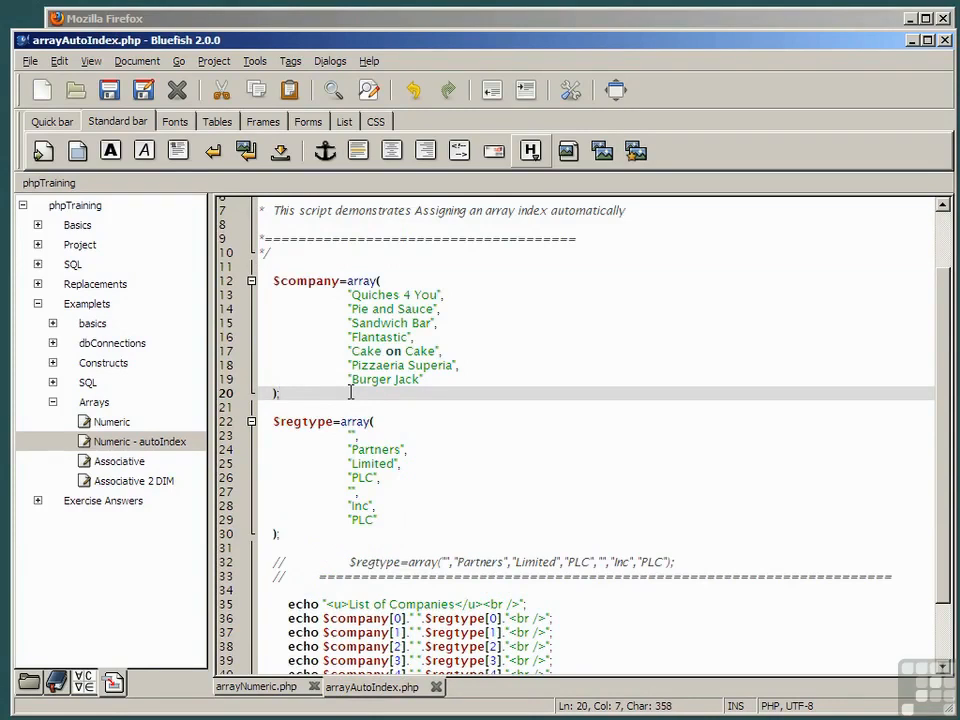
scroll(down, 3)
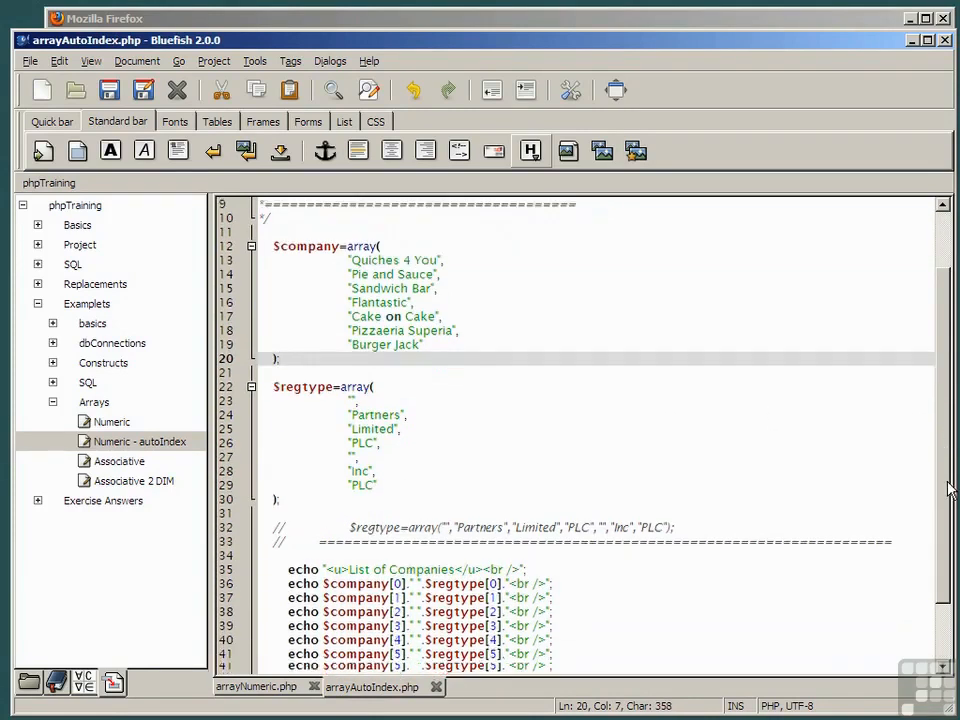
scroll(up, 3)
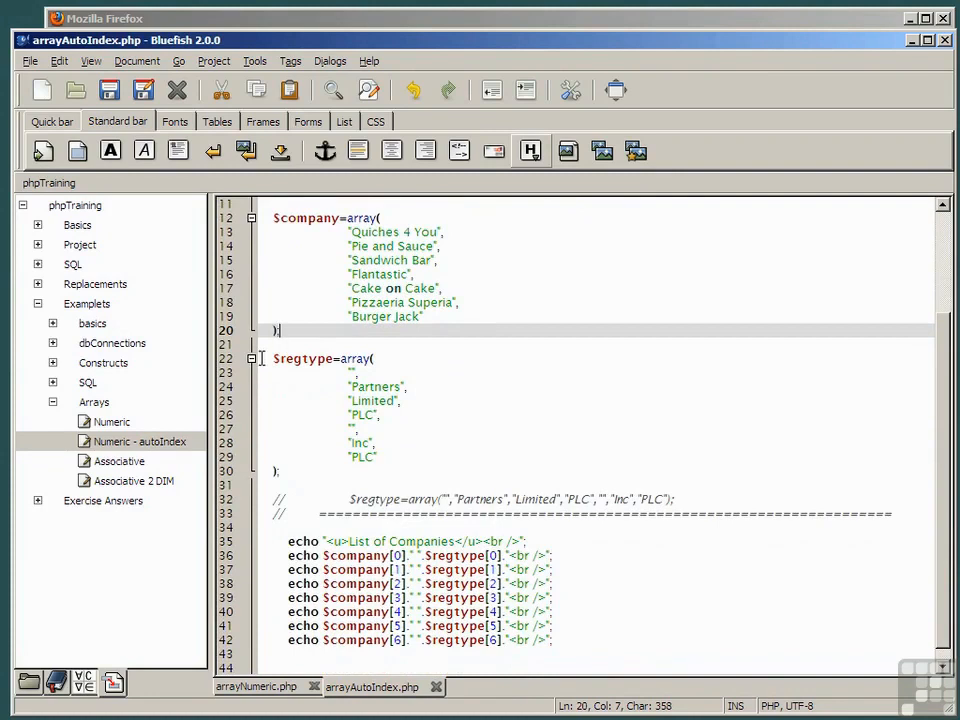
- Remove the // before the one-line $regtype=array(...) statement on line 32
click(388, 476)
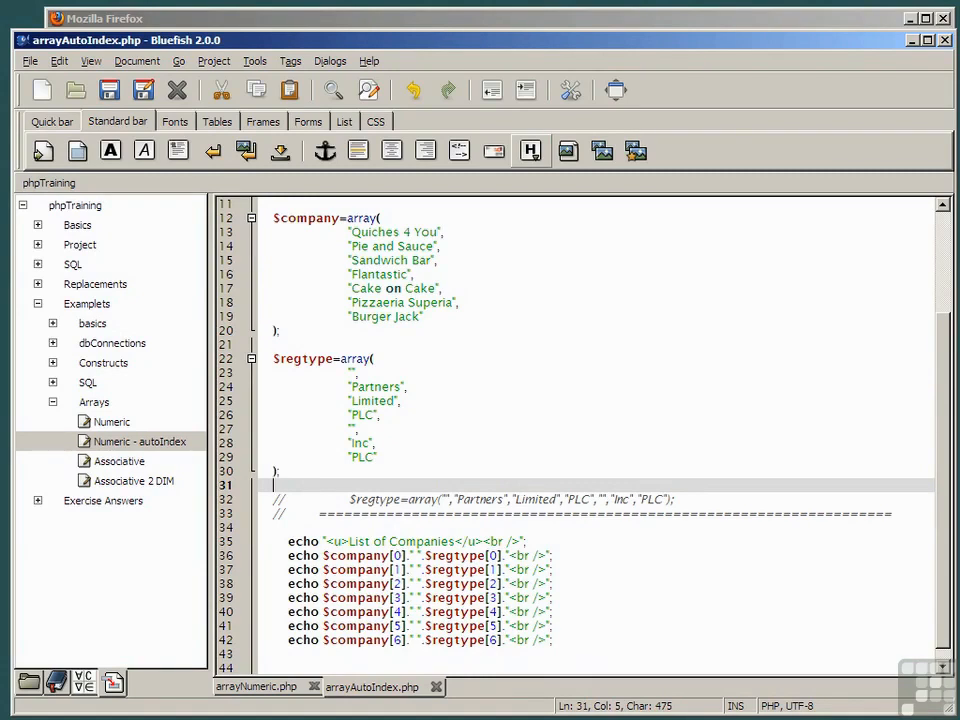
mouse_move(246, 580)
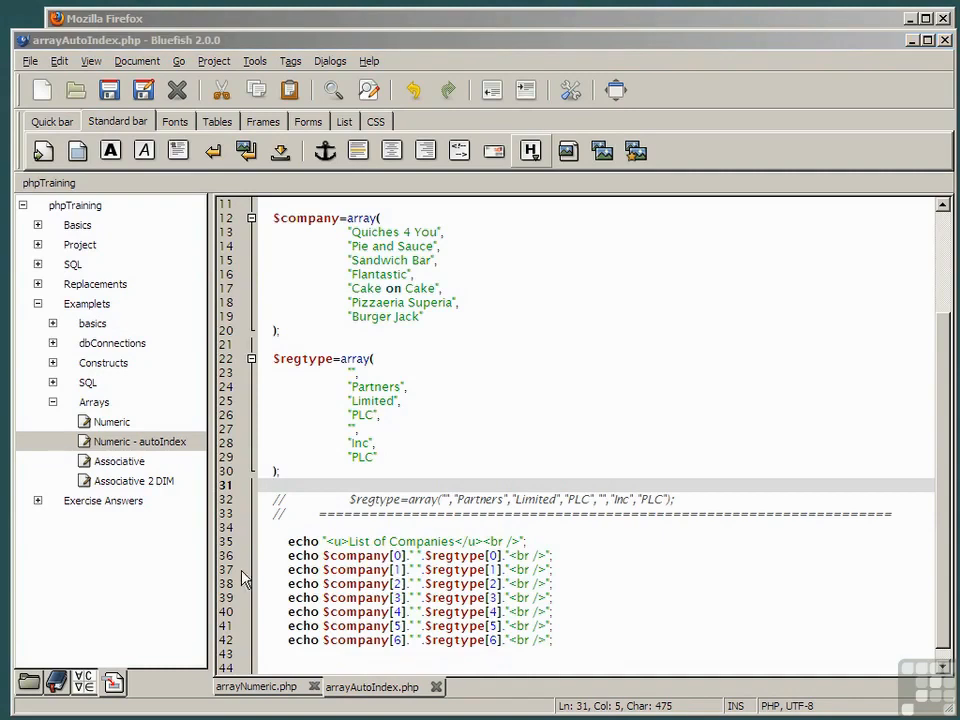
click(278, 500)
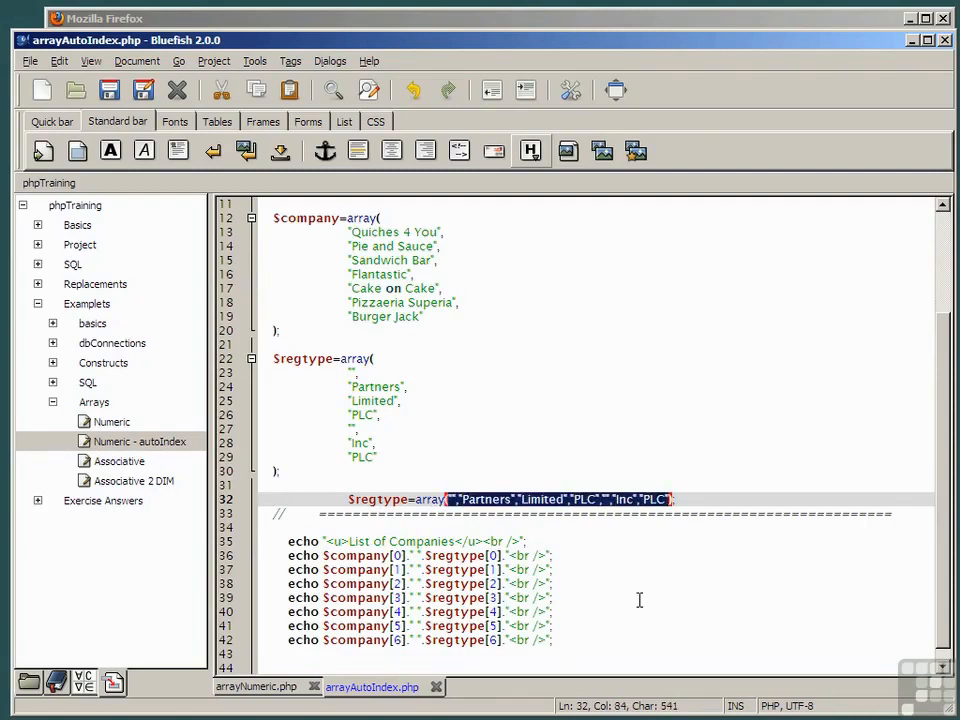
click(272, 500)
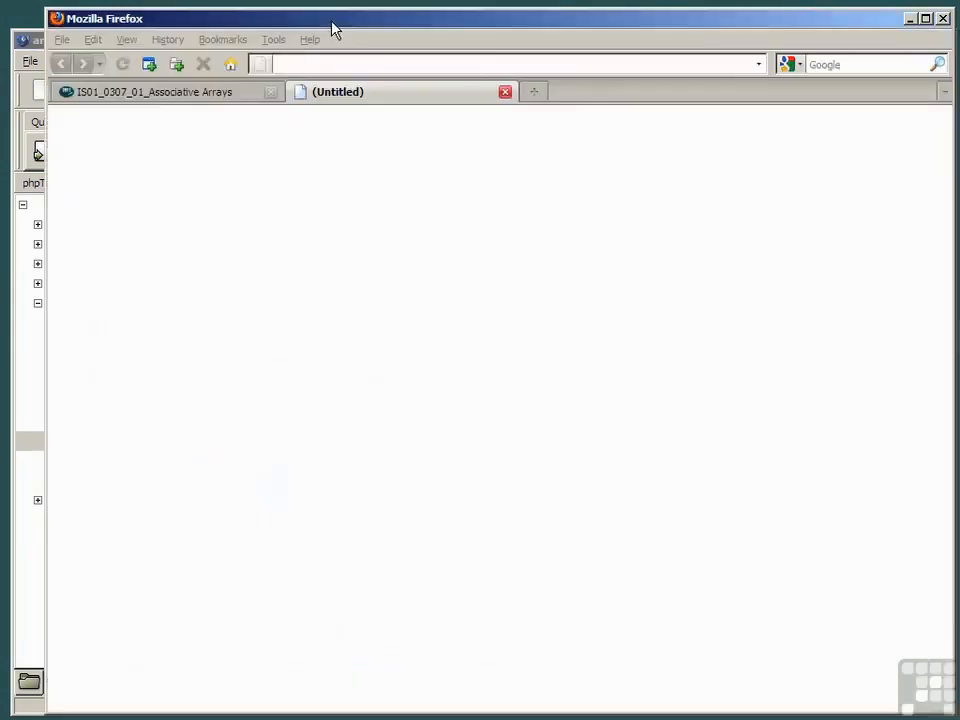
mouse_move(364, 100)
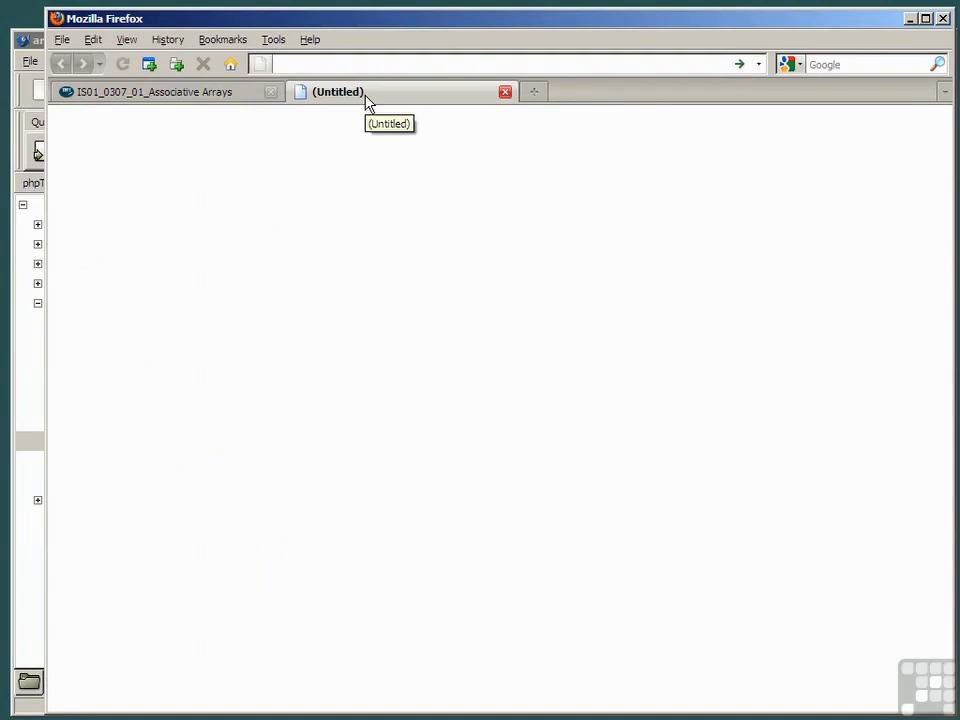
- Load the localhost Index of /DEMO from the phpTraining bookmarks in the empty tab
click(222, 40)
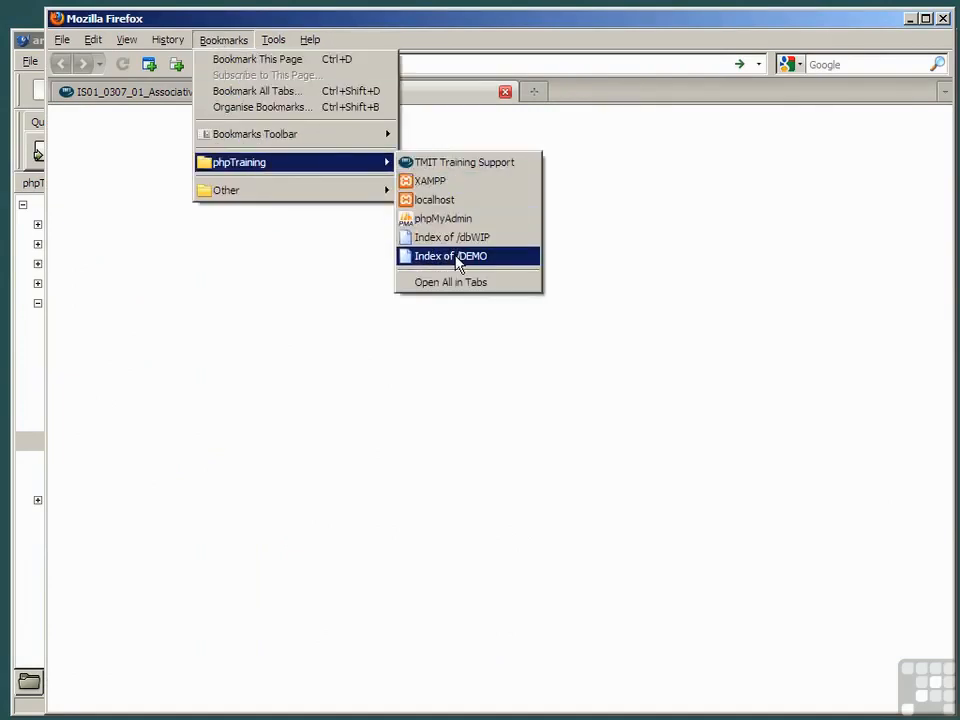
click(448, 256)
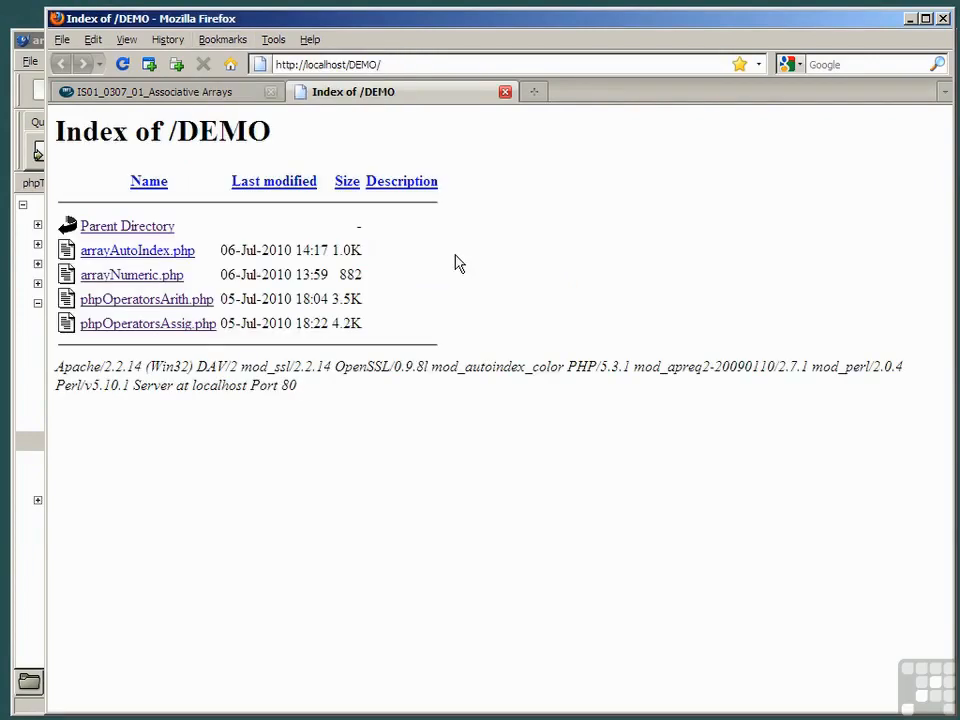
mouse_move(124, 258)
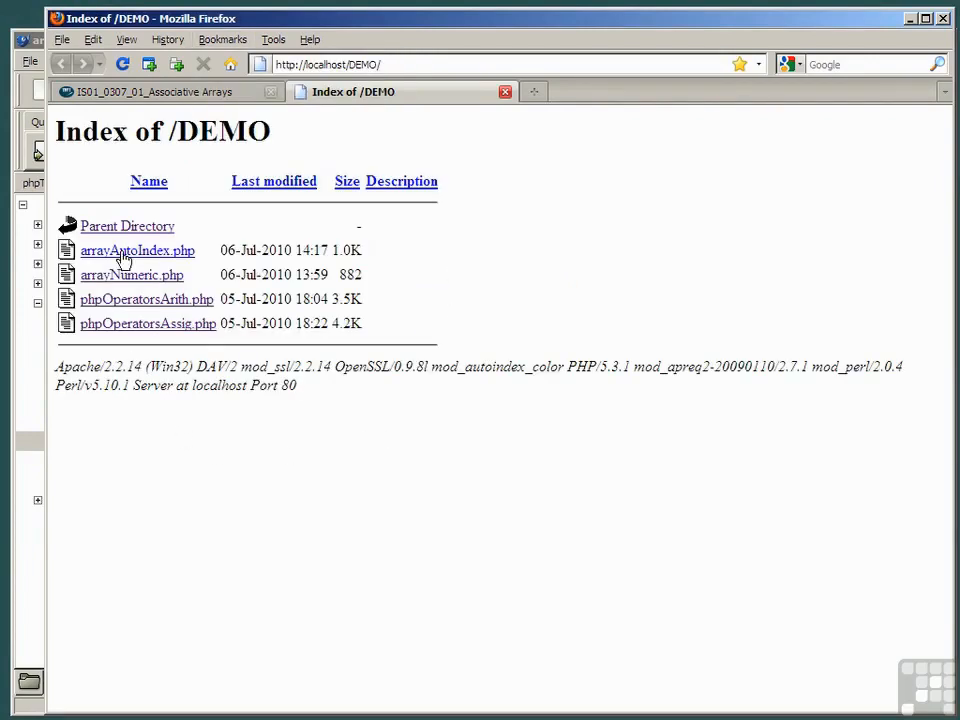
- Run arrayAutoIndex.php and highlight Sandwich Bar with its type Limited in the output
click(136, 250)
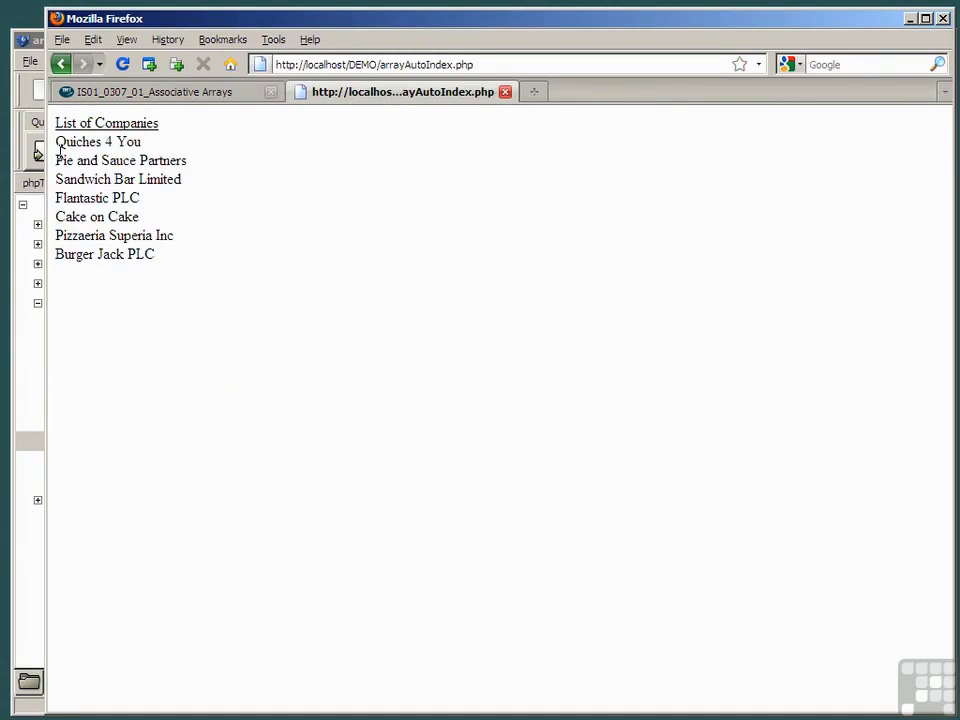
double_click(164, 160)
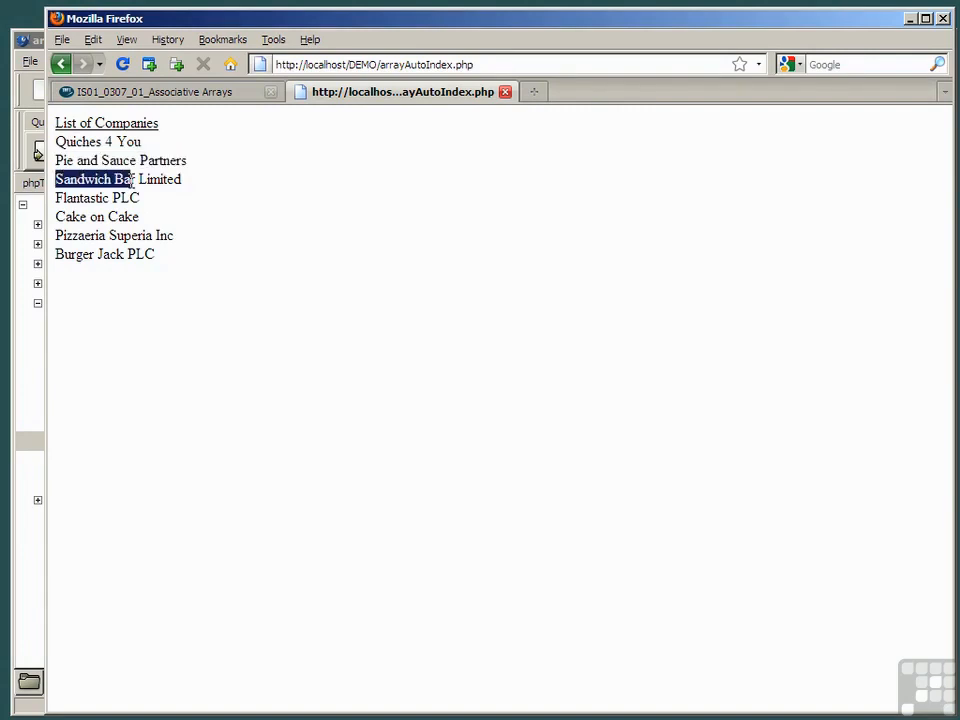
double_click(160, 180)
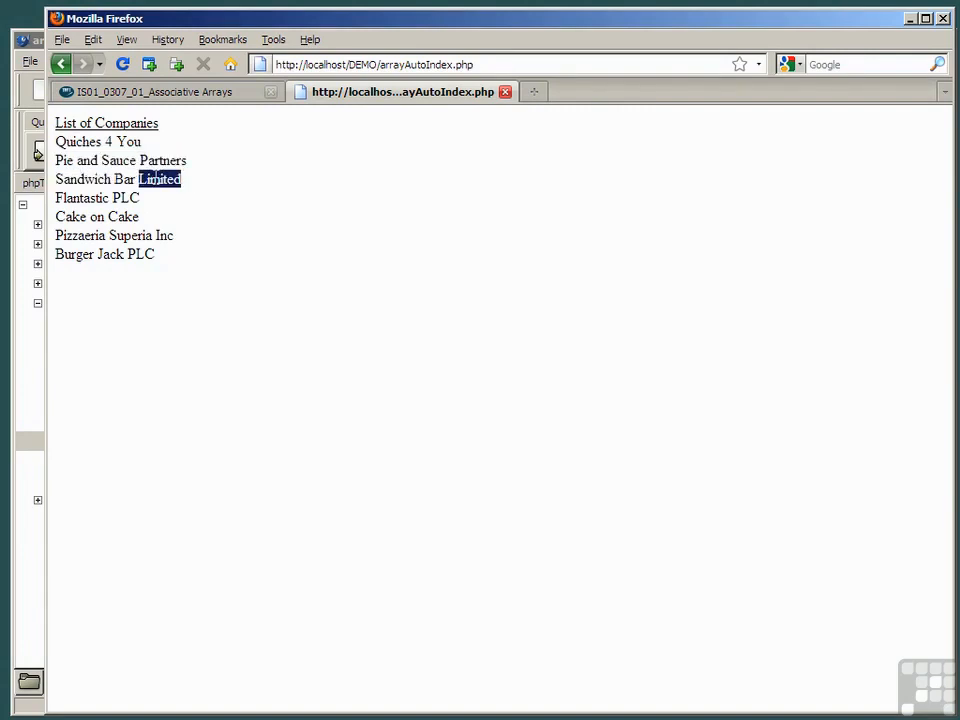